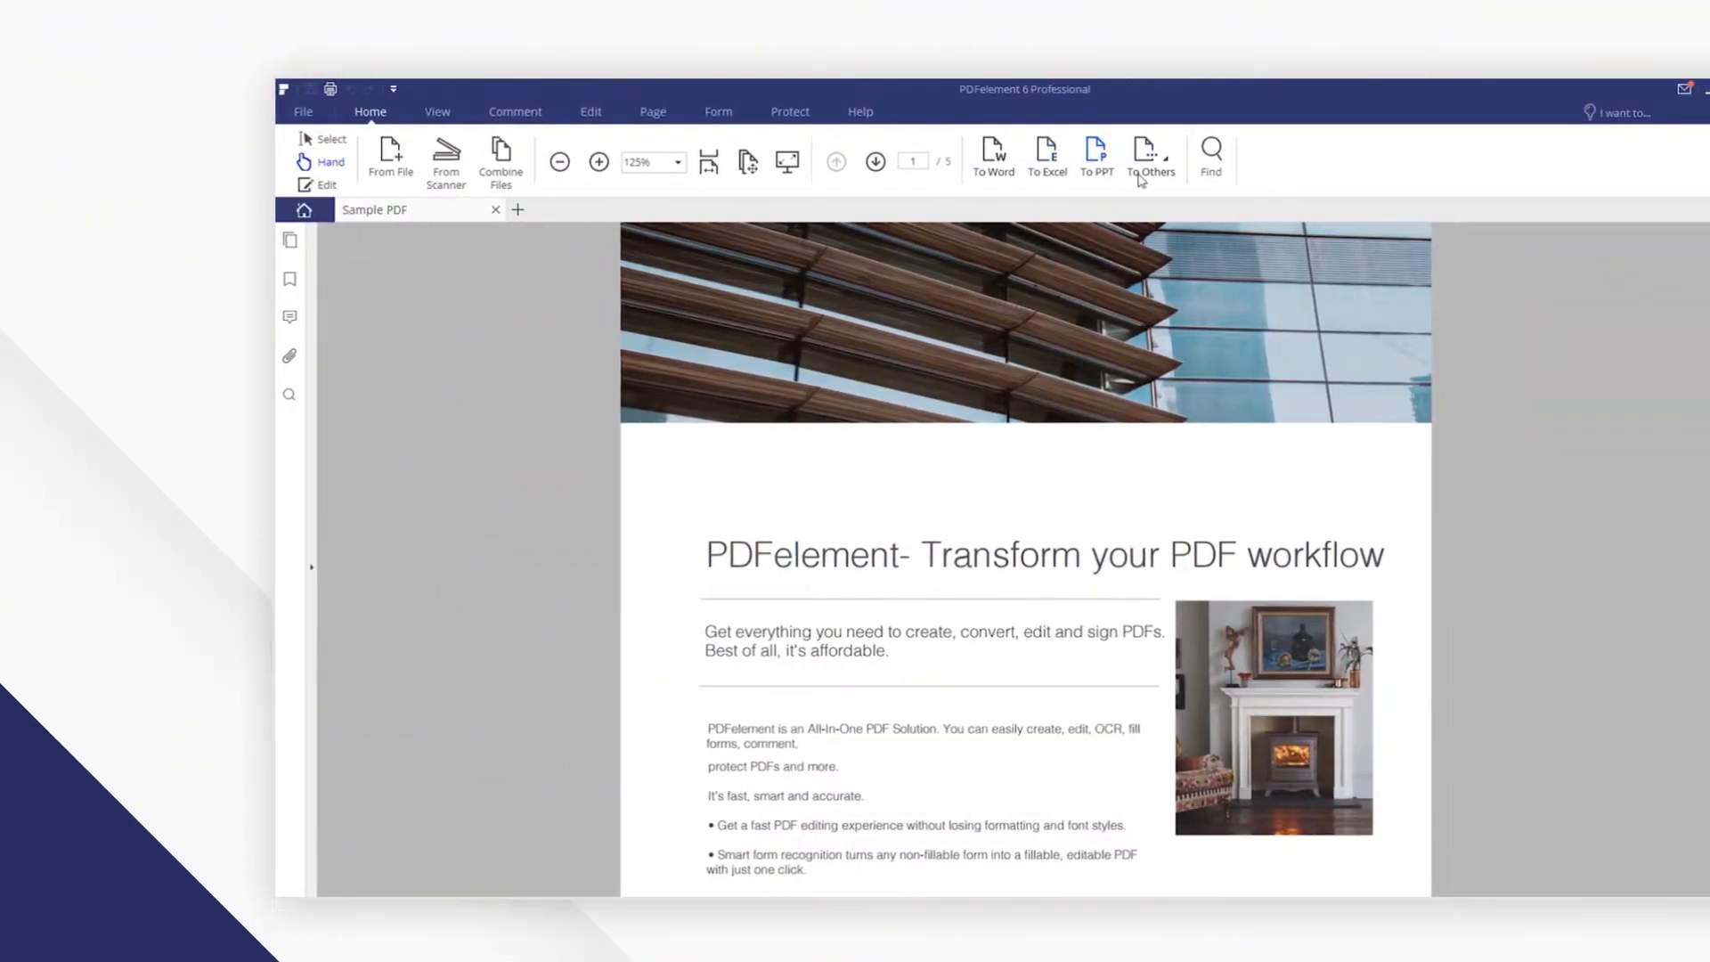
Step: Export Sample PDF to the Desktop as a TIFF image via To Others > To Image
left_click(1152, 157)
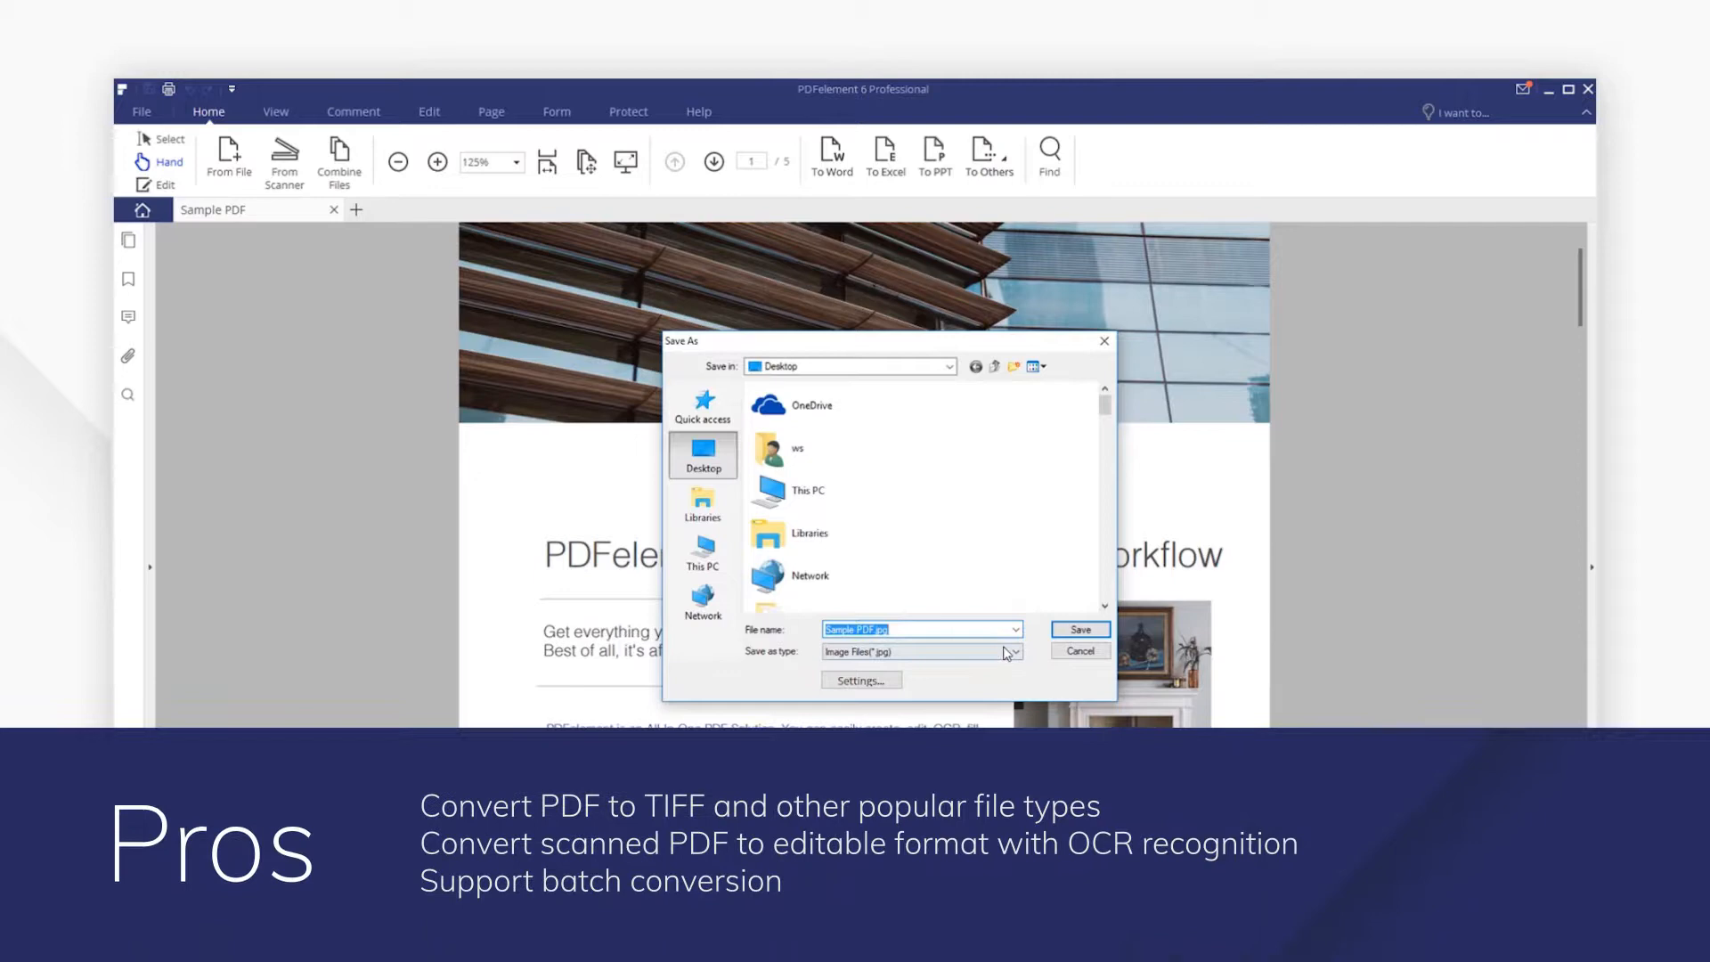
left_click(919, 652)
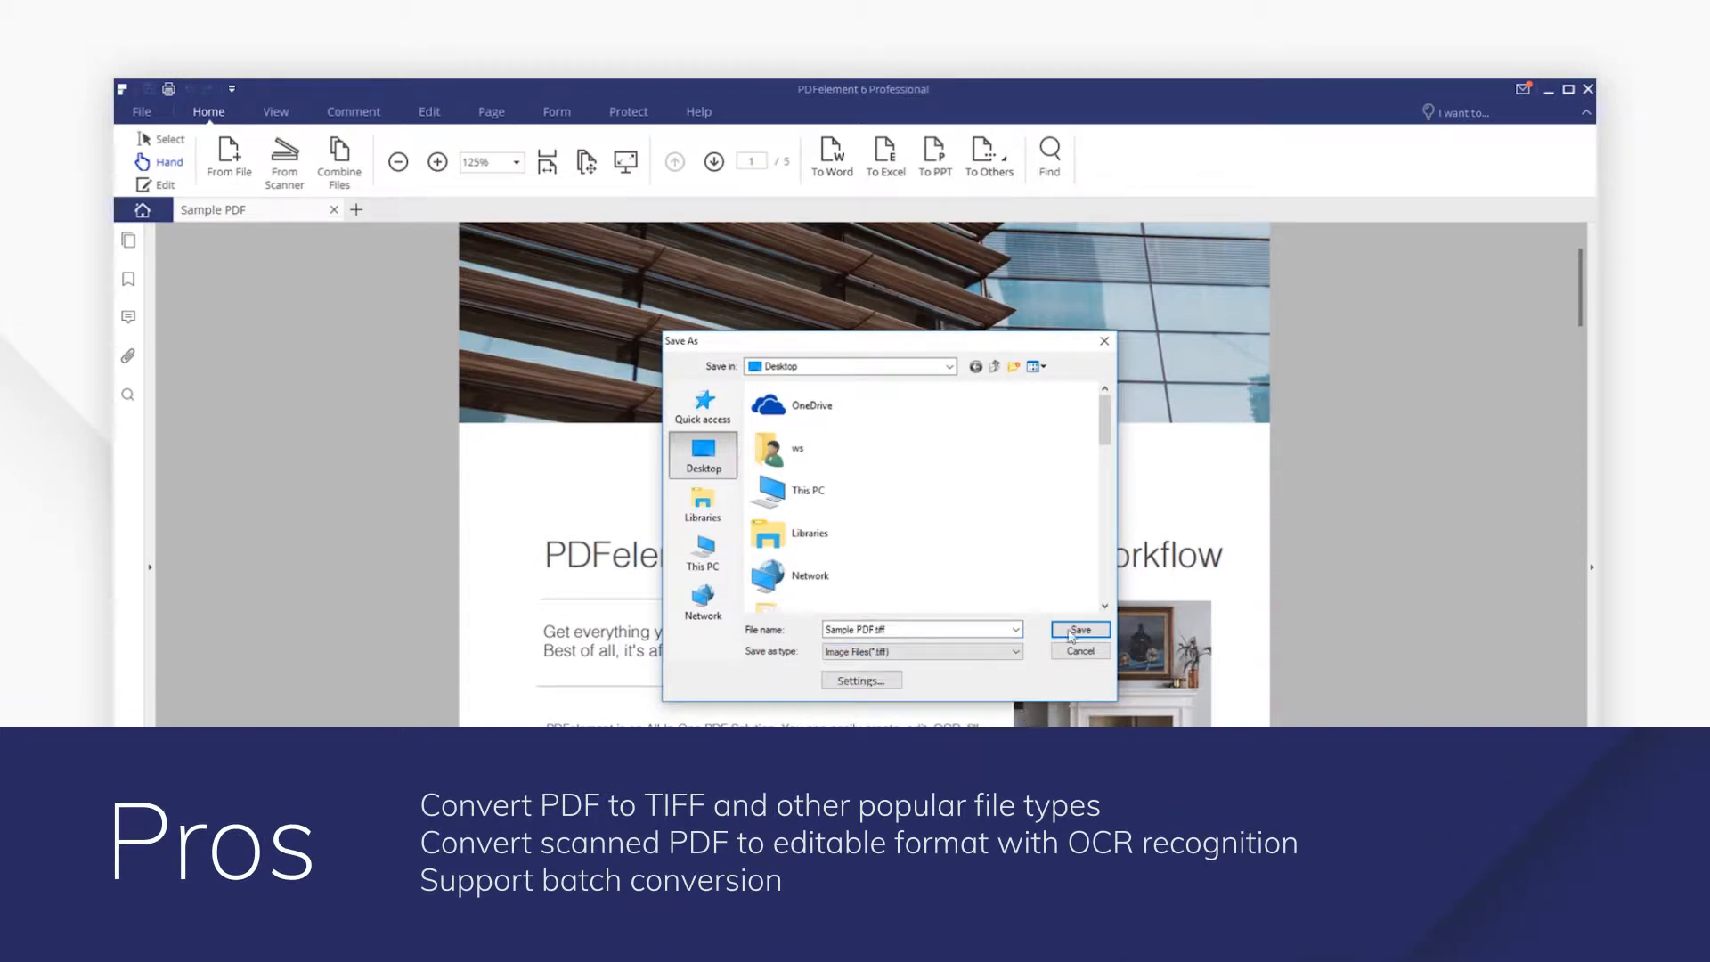
left_click(1079, 628)
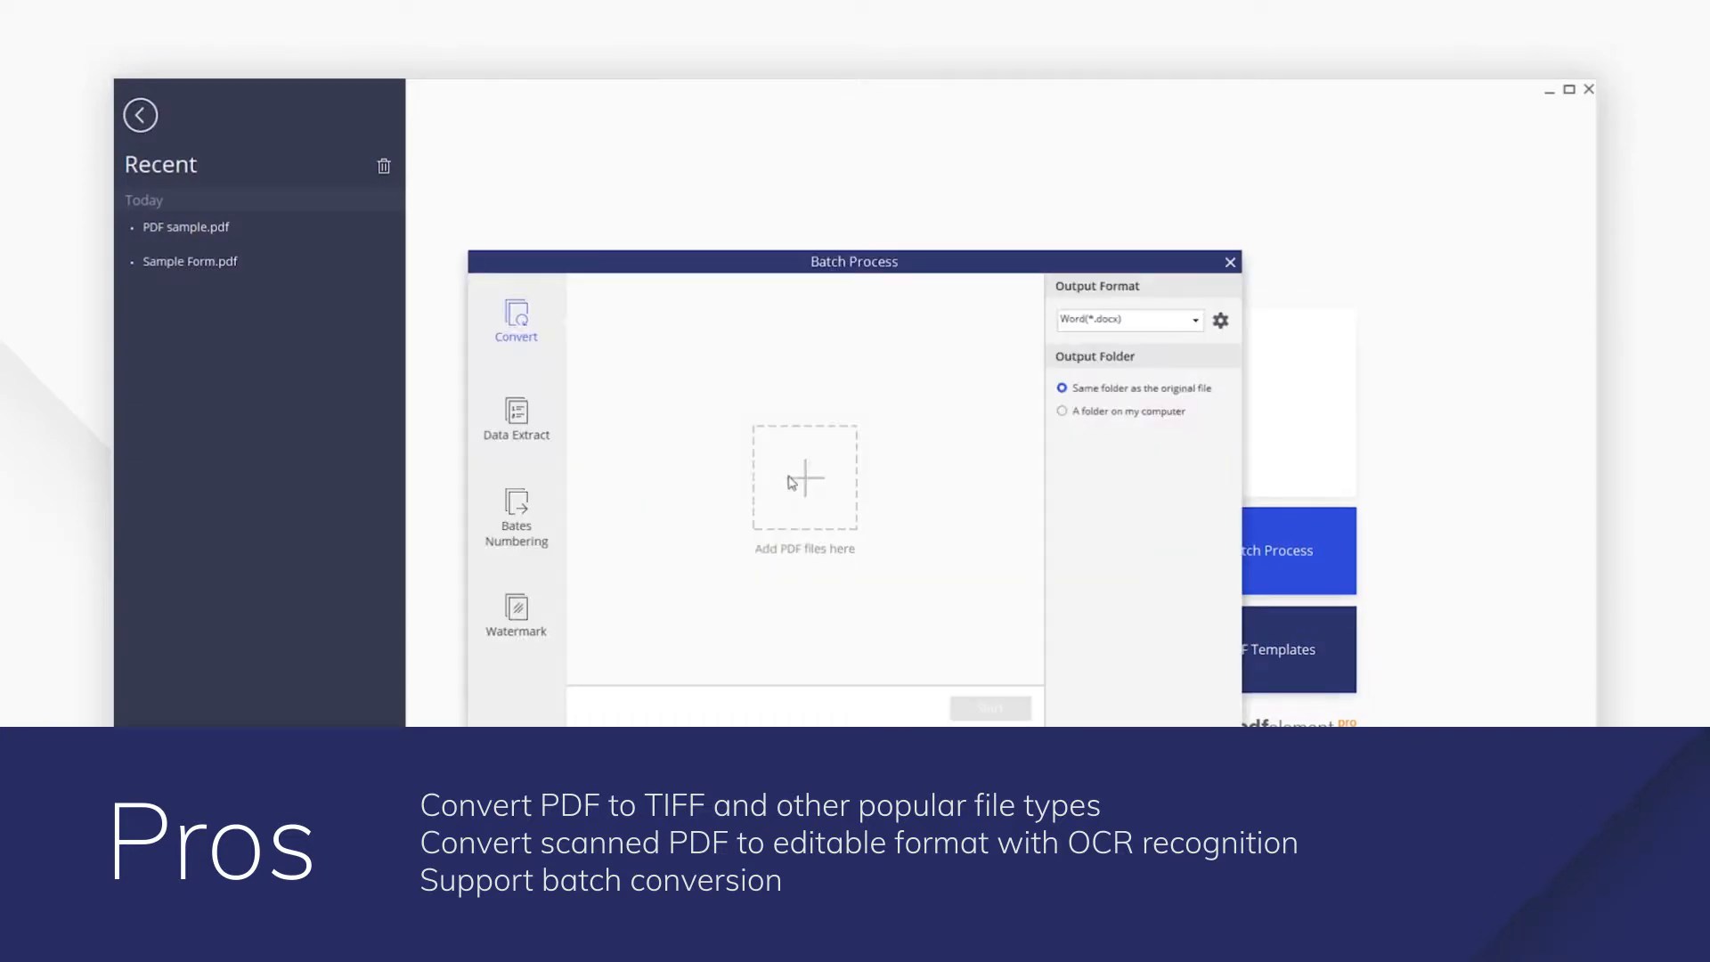
Step: Add Sample Form.pdf and Sample PDF.pdf to the batch converter with TIFF output
left_click(803, 479)
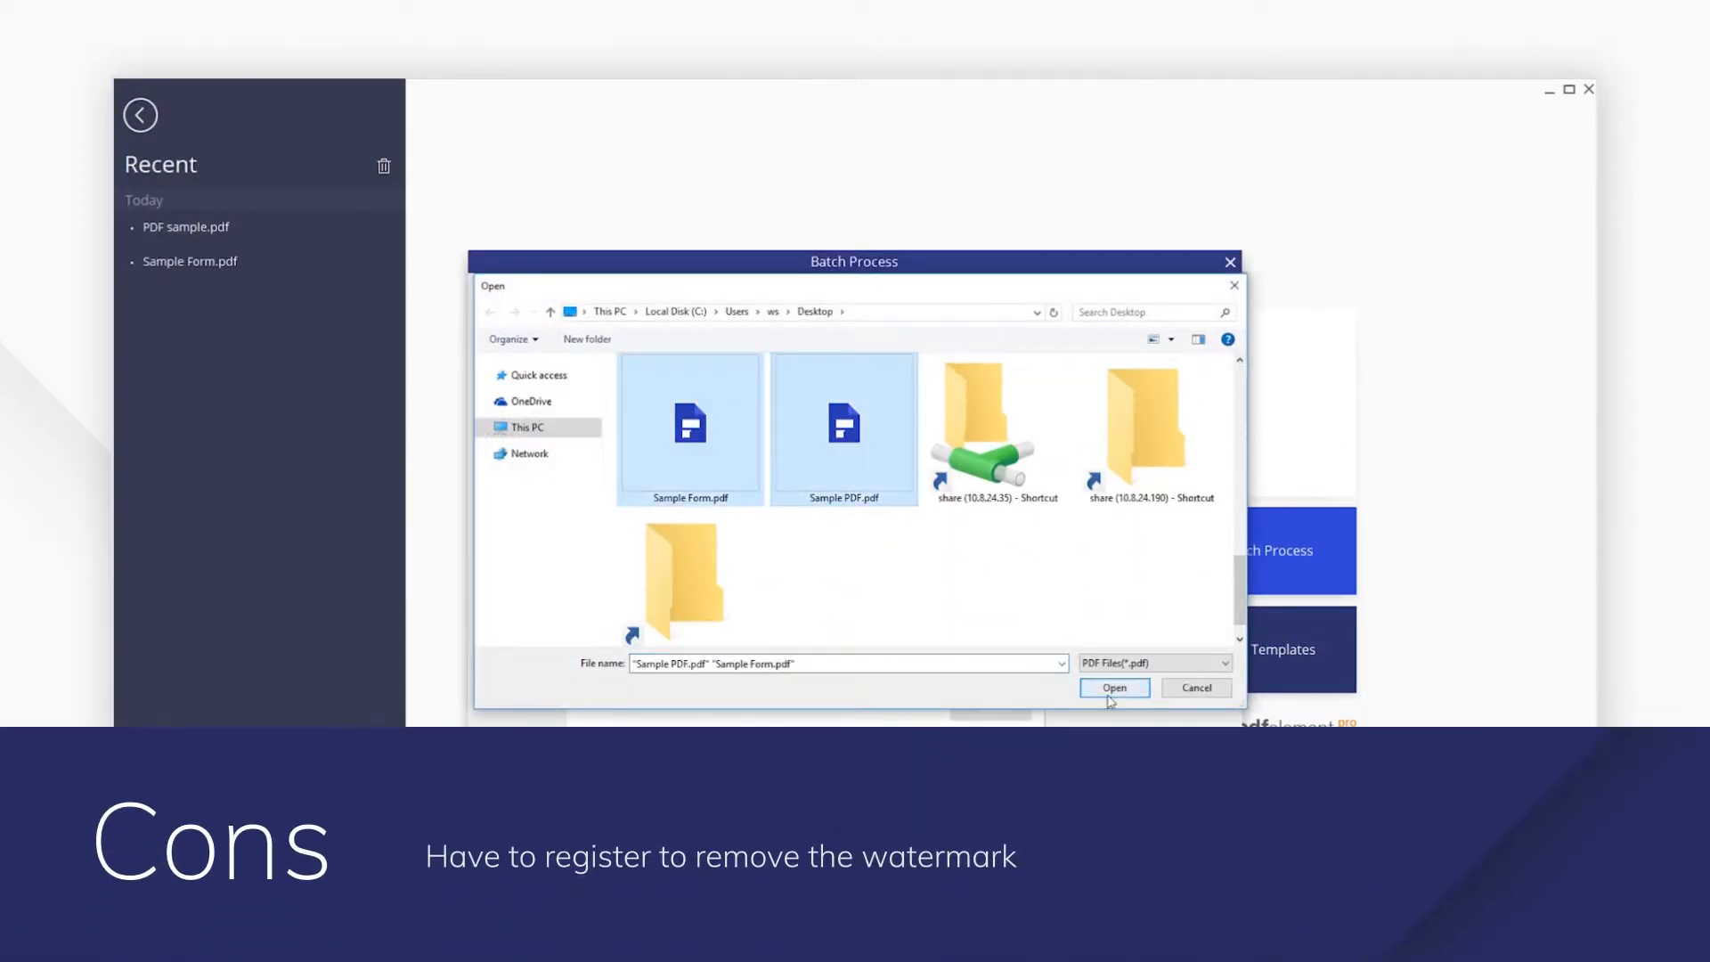
left_click(1111, 688)
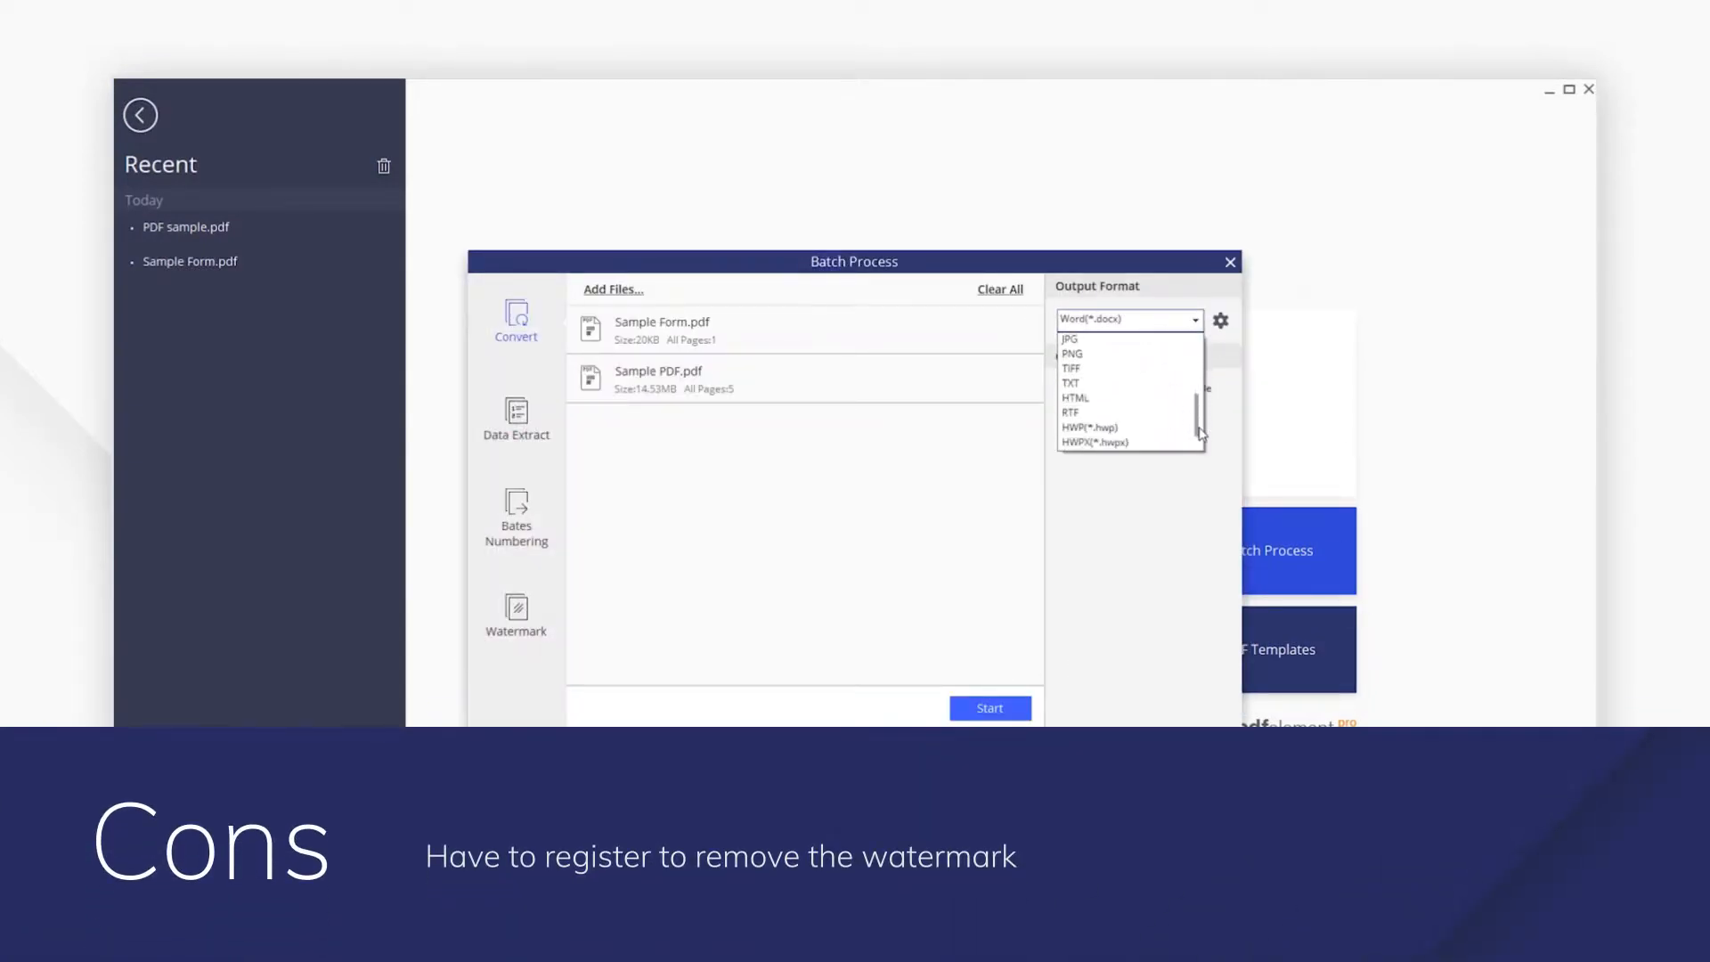
left_click(1071, 367)
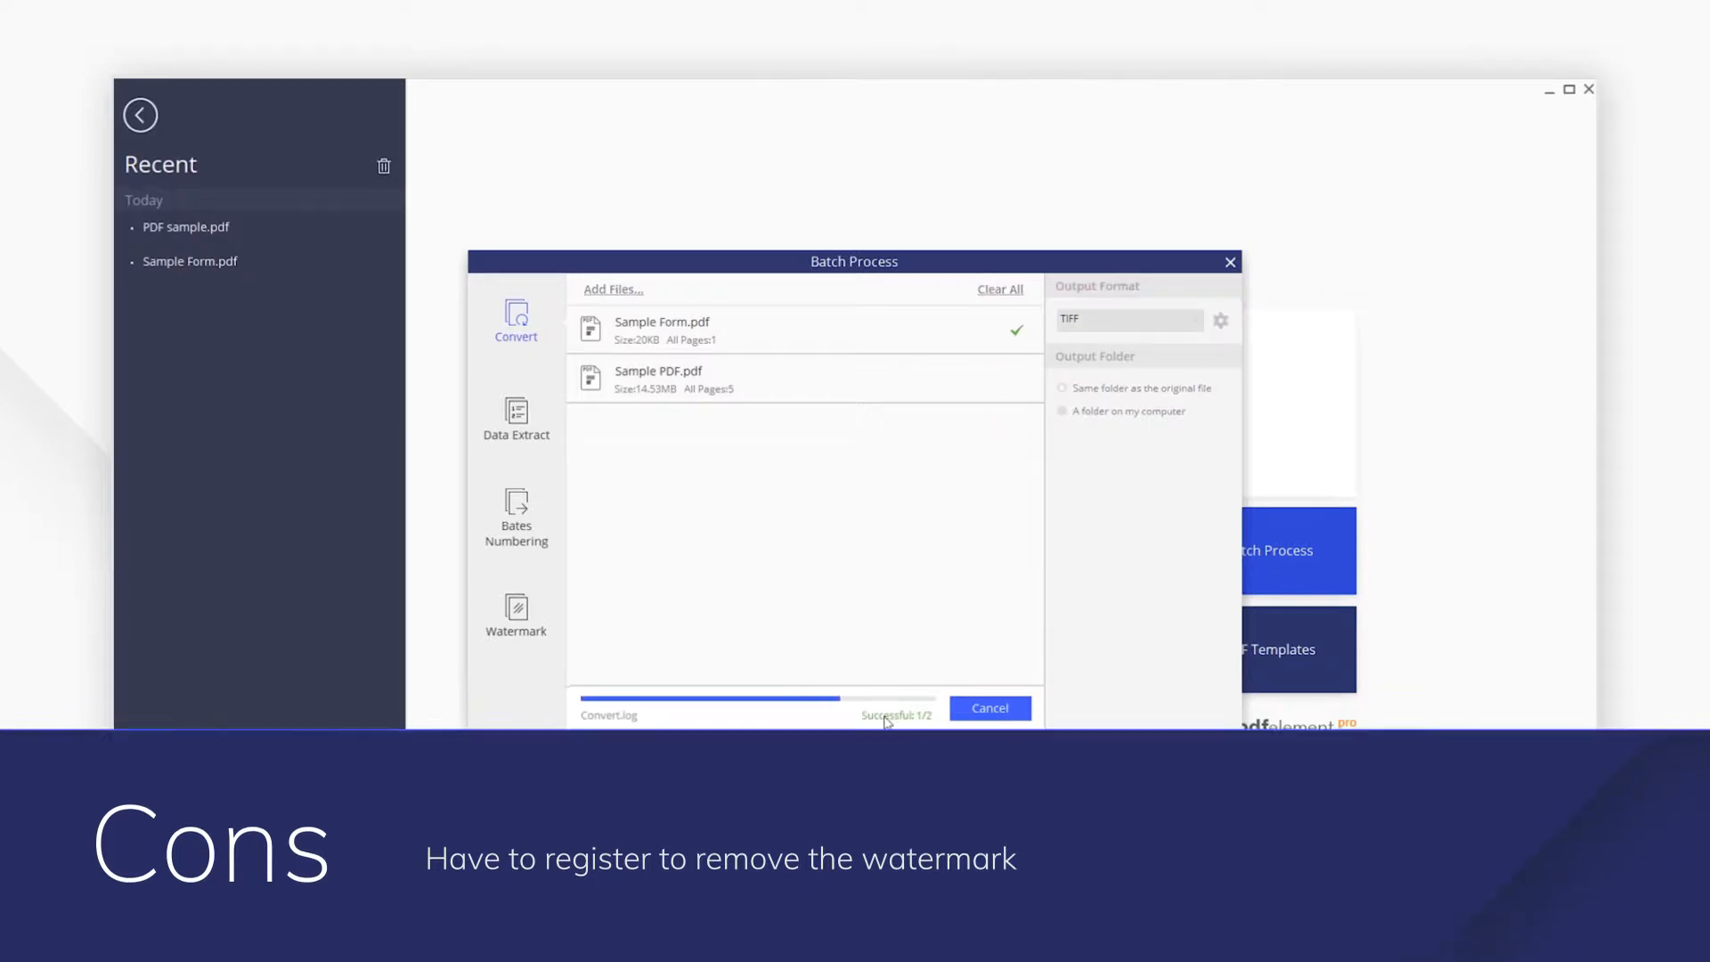